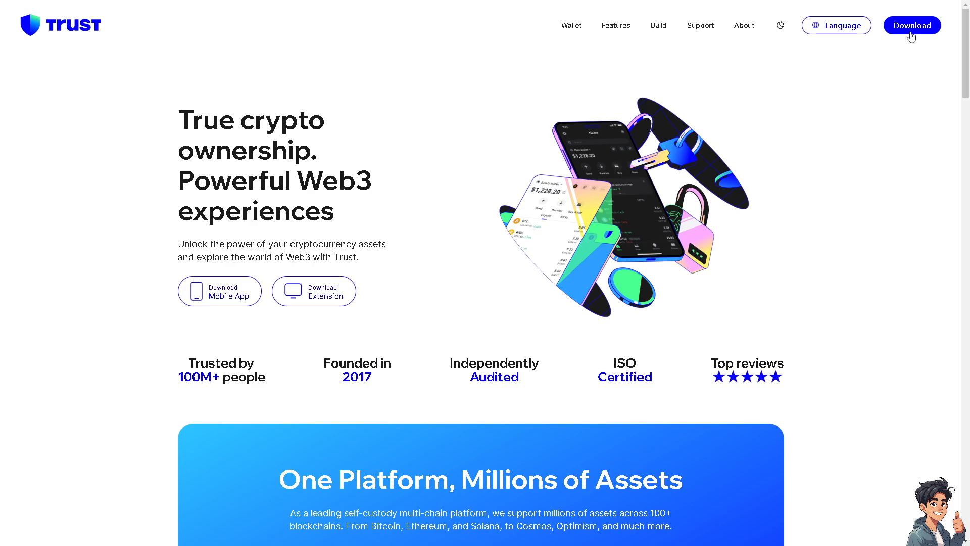
Go to the Download page listing iOS, Android, Chrome and Android APK versions.
left_click(910, 25)
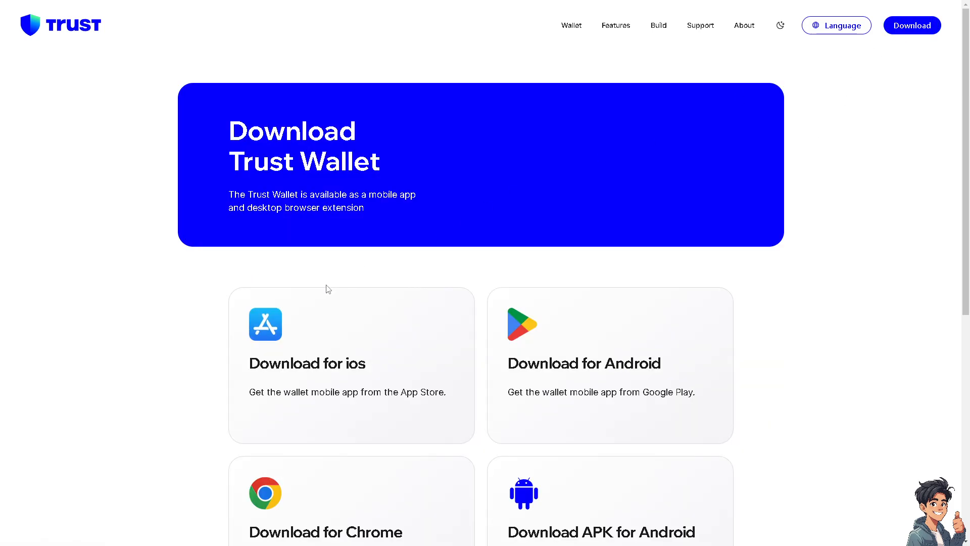
scroll("down", 3)
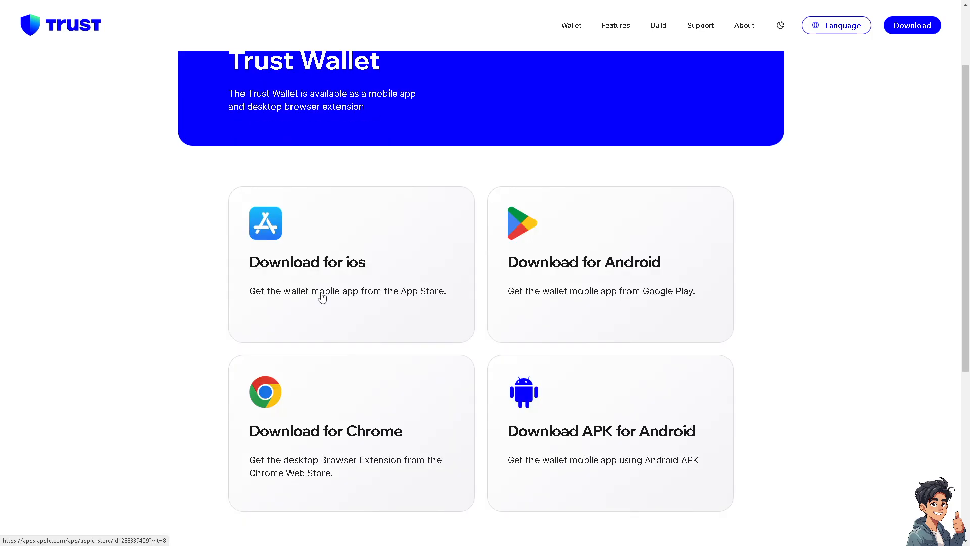
mouse_move(353, 318)
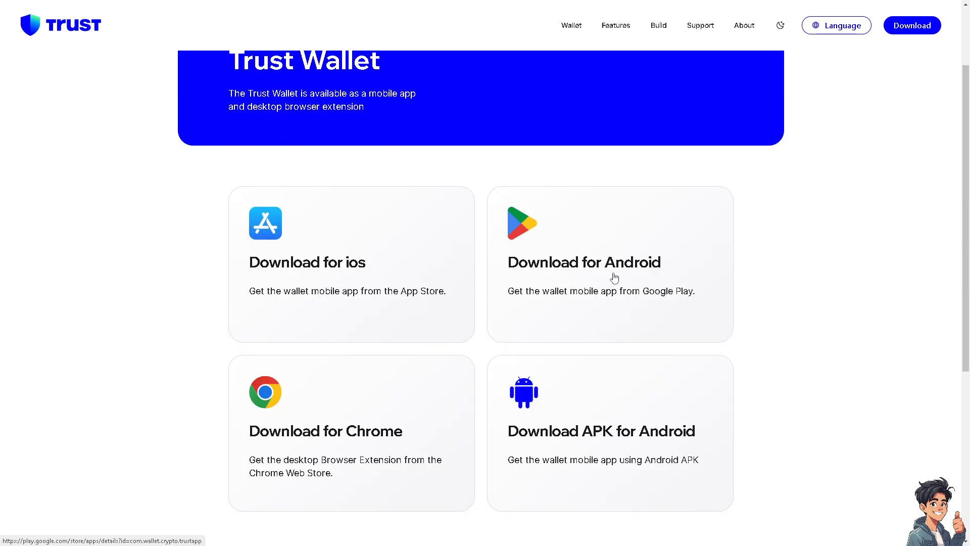
mouse_move(338, 379)
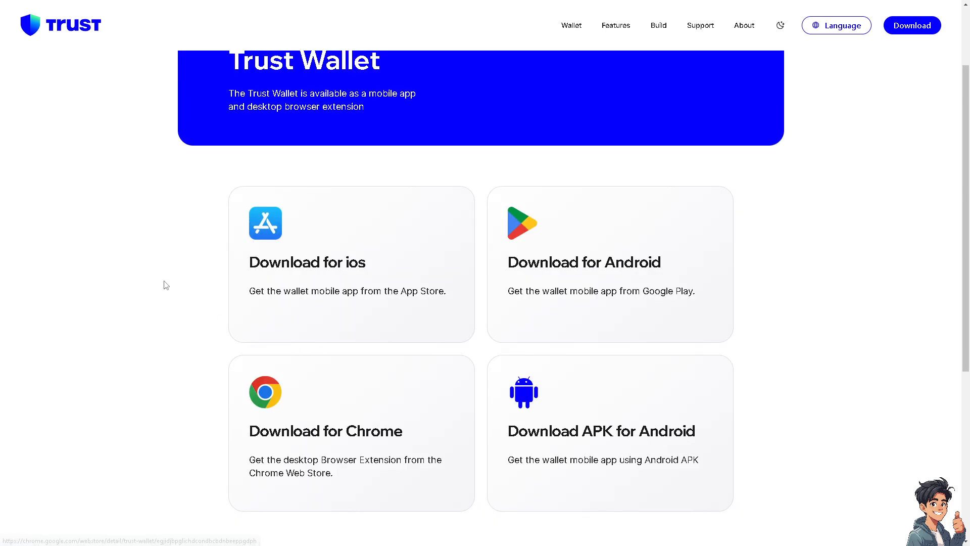
mouse_move(297, 294)
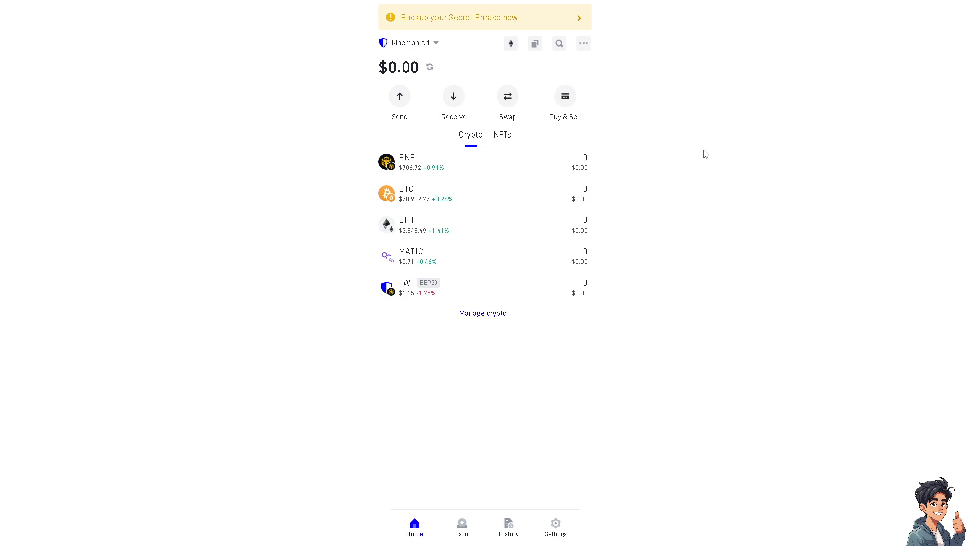
mouse_move(663, 175)
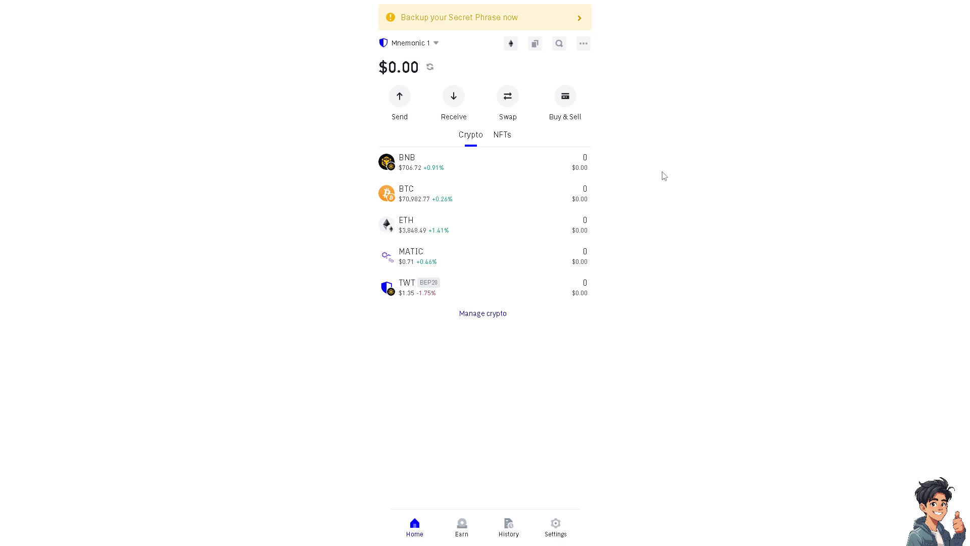
mouse_move(138, 152)
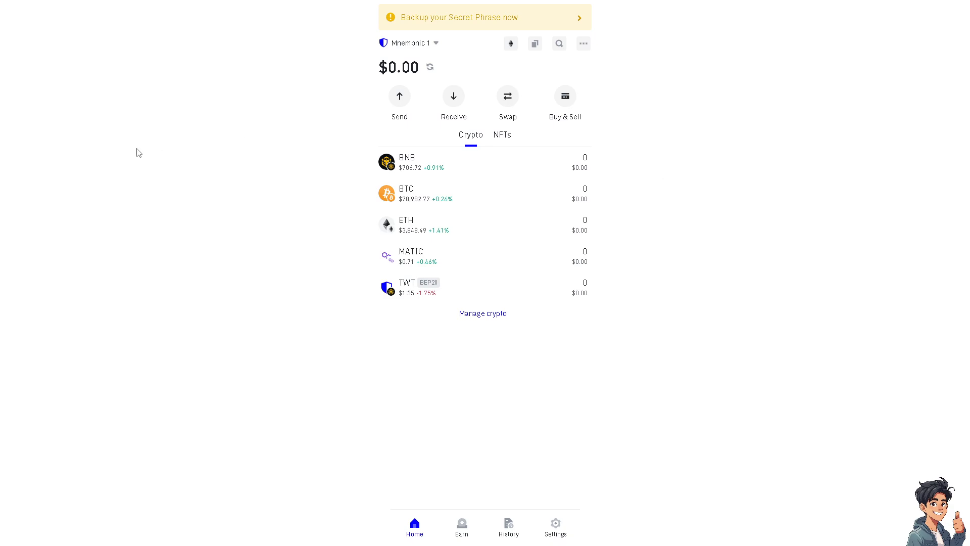
mouse_move(155, 199)
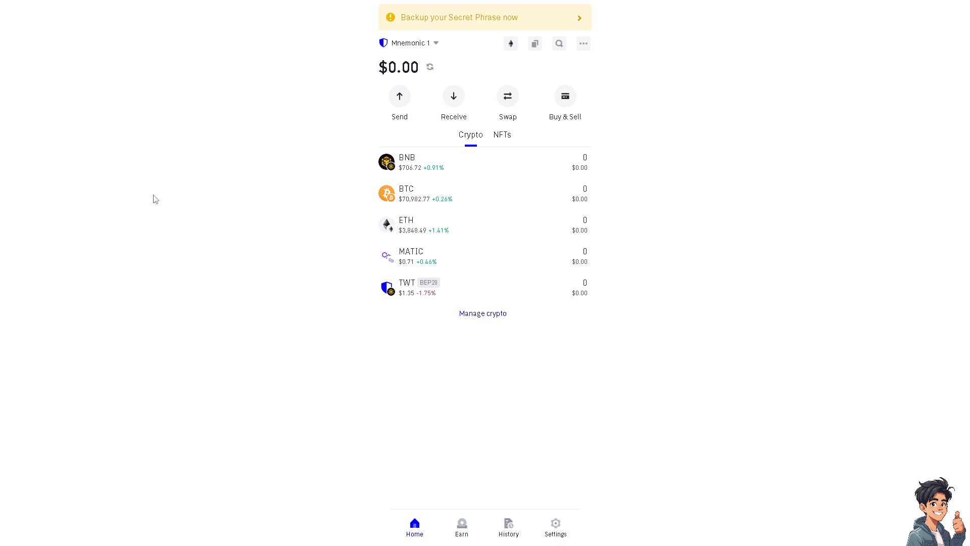
mouse_move(580, 94)
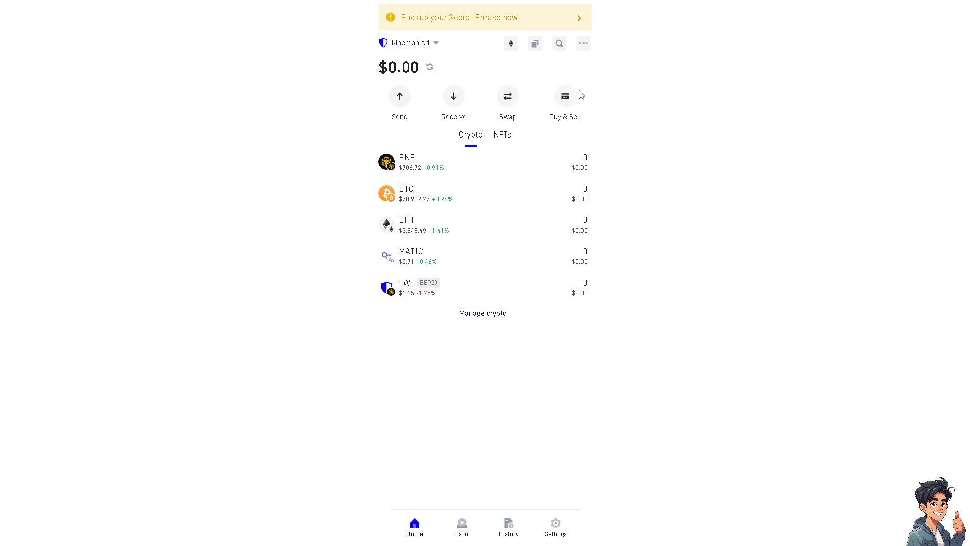
mouse_move(574, 110)
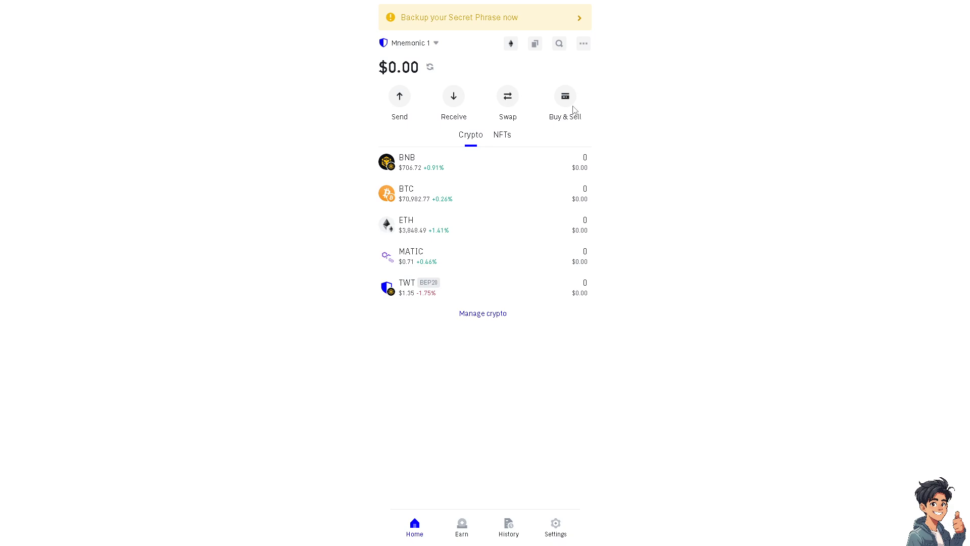
mouse_move(430, 66)
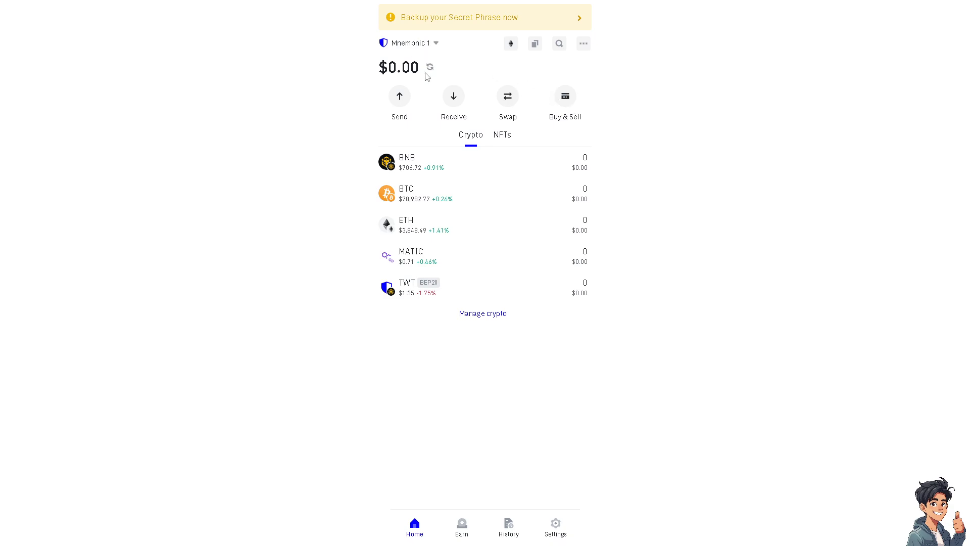
mouse_move(565, 105)
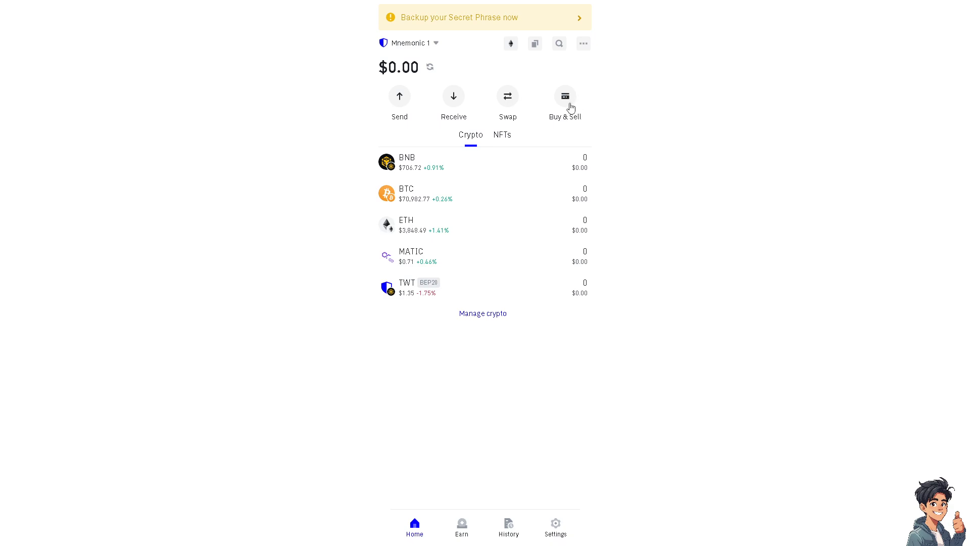
Start a Buy & Sell order and keep USD - US Dollar as the spending currency.
left_click(564, 96)
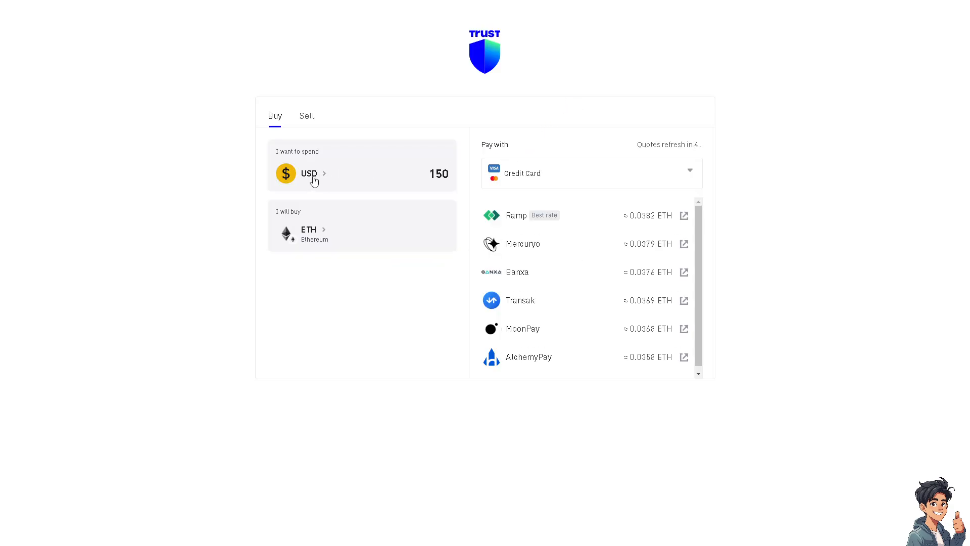
left_click(308, 173)
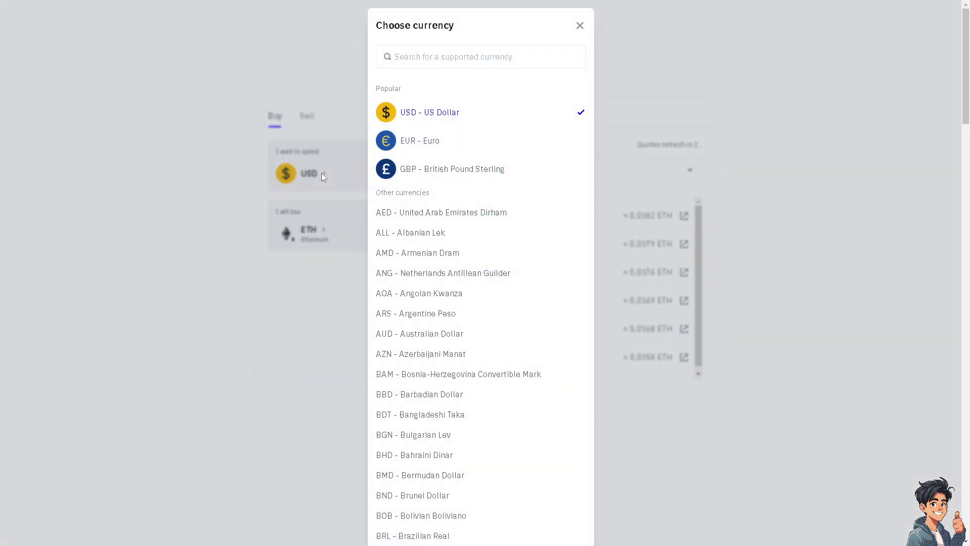
mouse_move(412, 137)
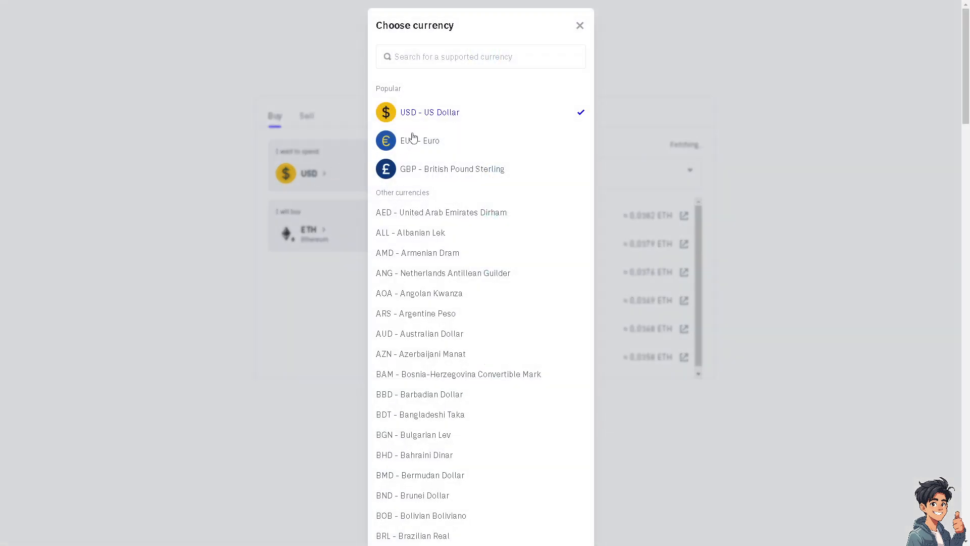
mouse_move(417, 154)
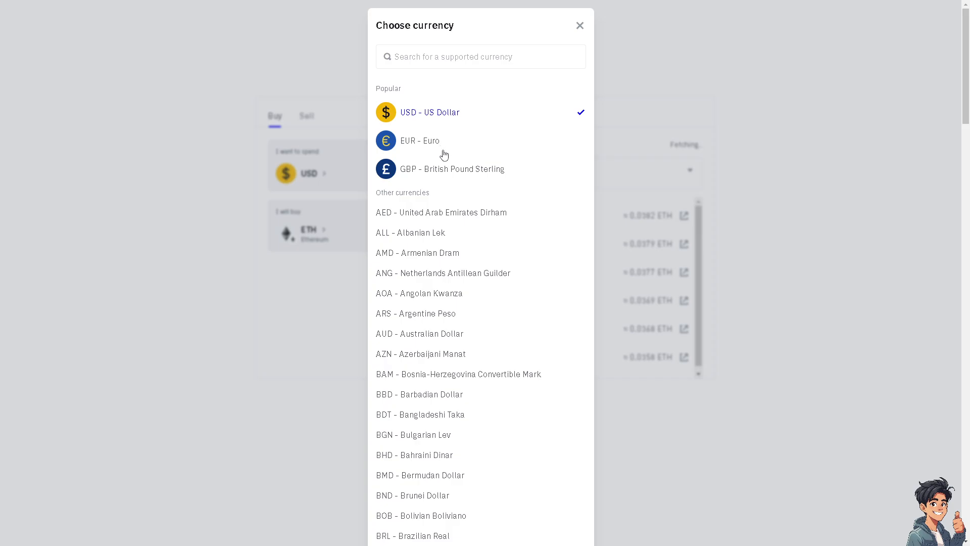
left_click(579, 26)
type("2")
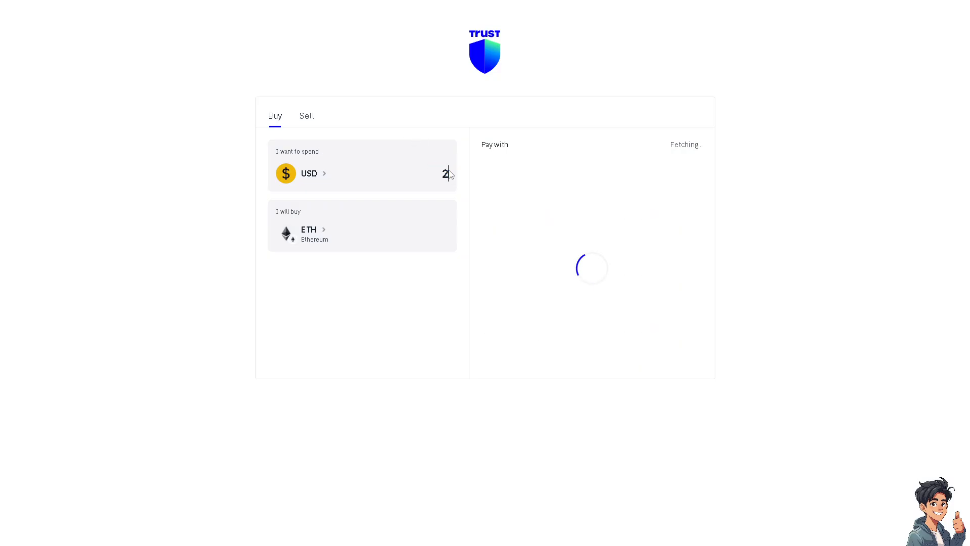
Enter 100 USD as the amount to spend, refreshing the ETH provider quotes.
type("0")
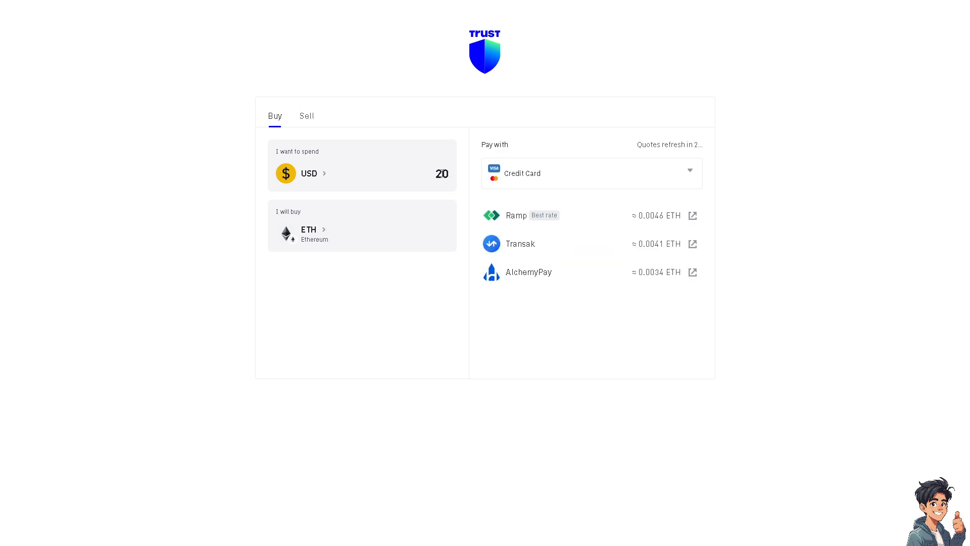
type("50")
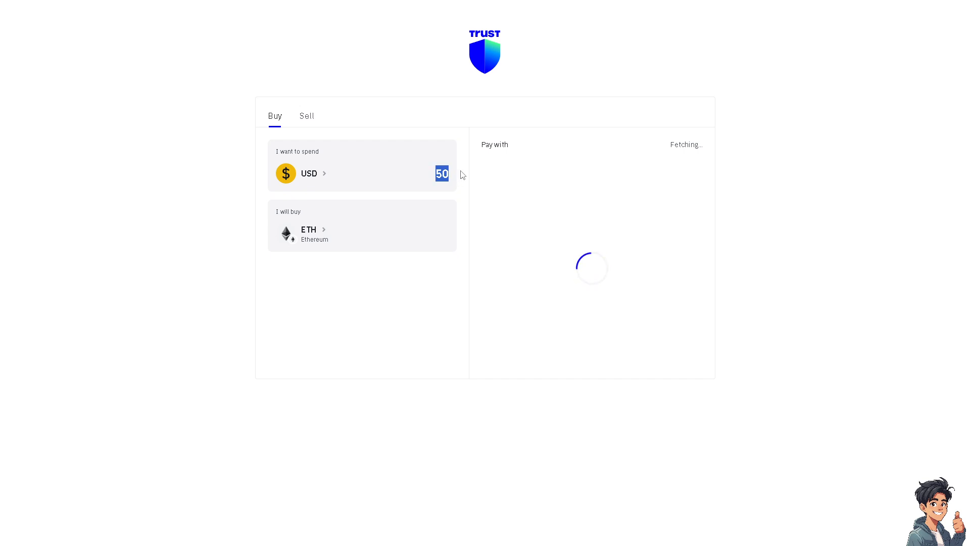
type("100")
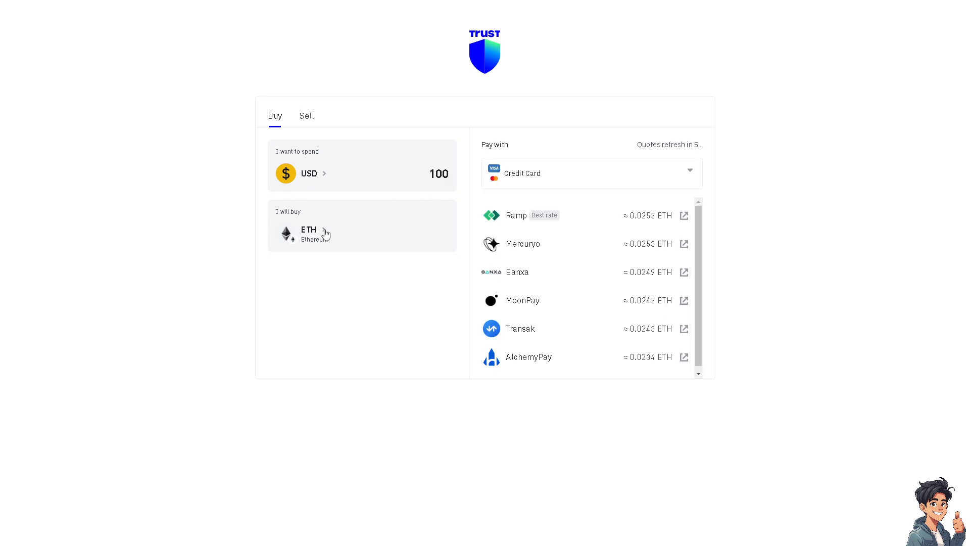
Browse the crypto list, try a BNB search, clear it, and pick AVAX (BNB Smart Chain).
left_click(308, 233)
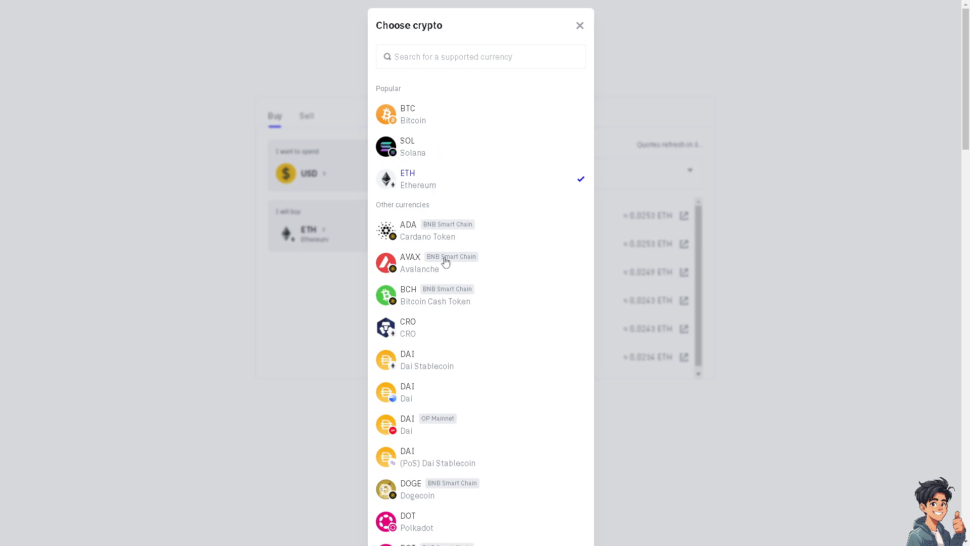
mouse_move(462, 230)
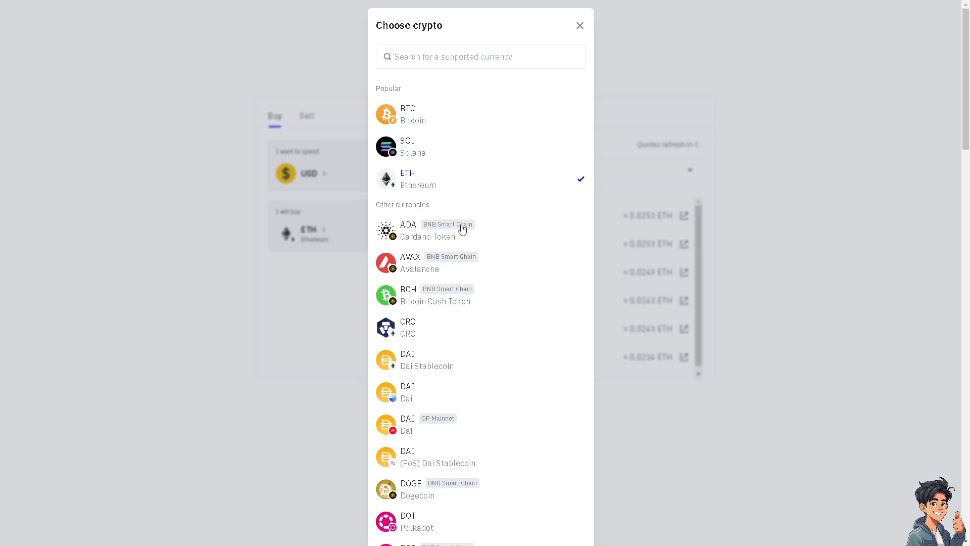
scroll("down", 3)
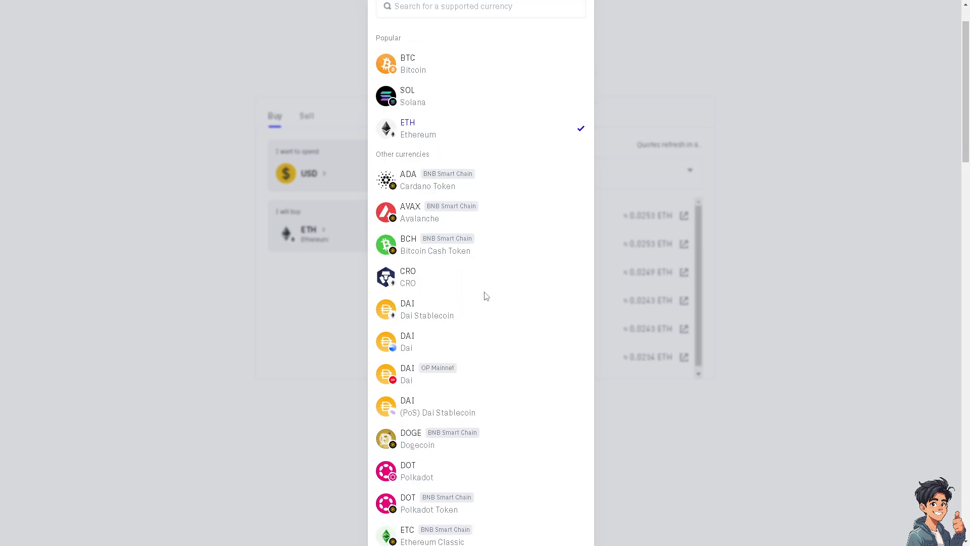
scroll("down", 3)
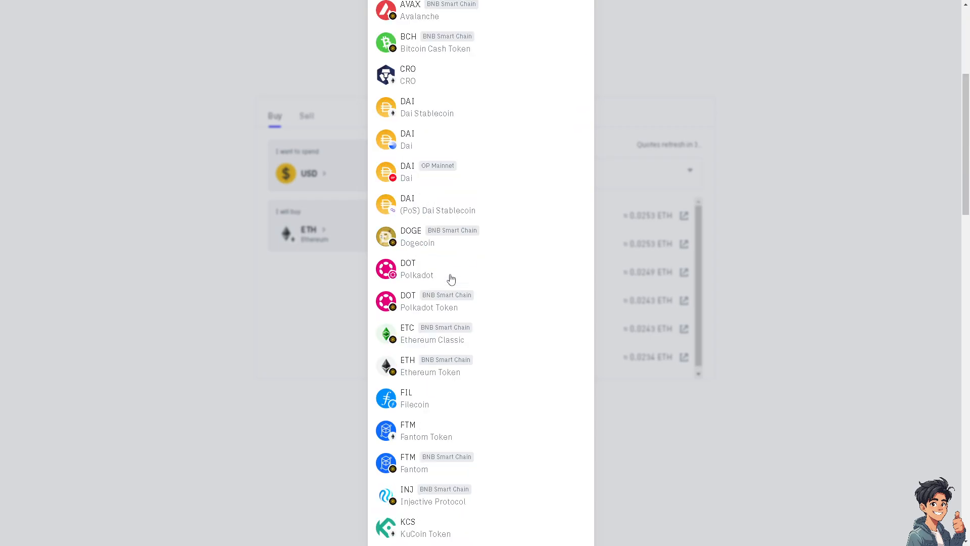
scroll("up", 3)
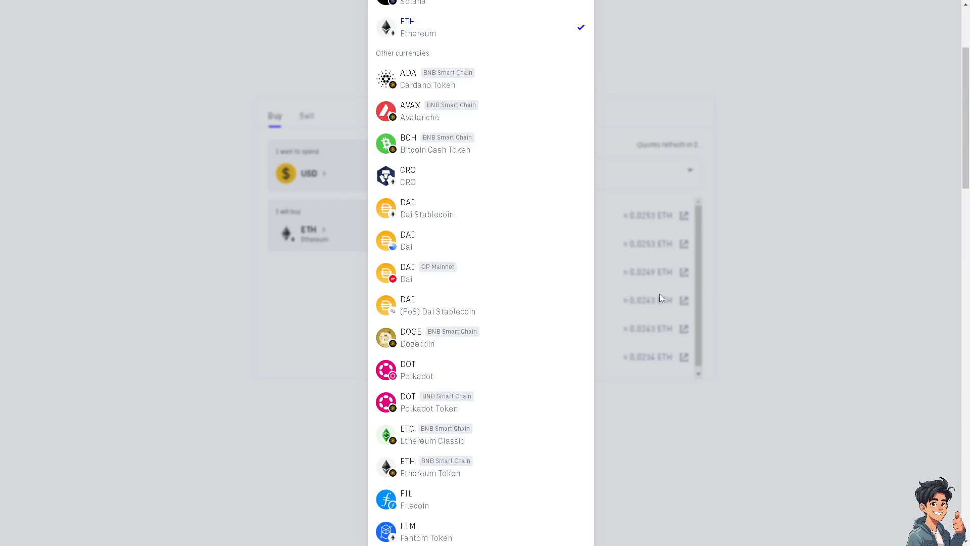
scroll("down", 3)
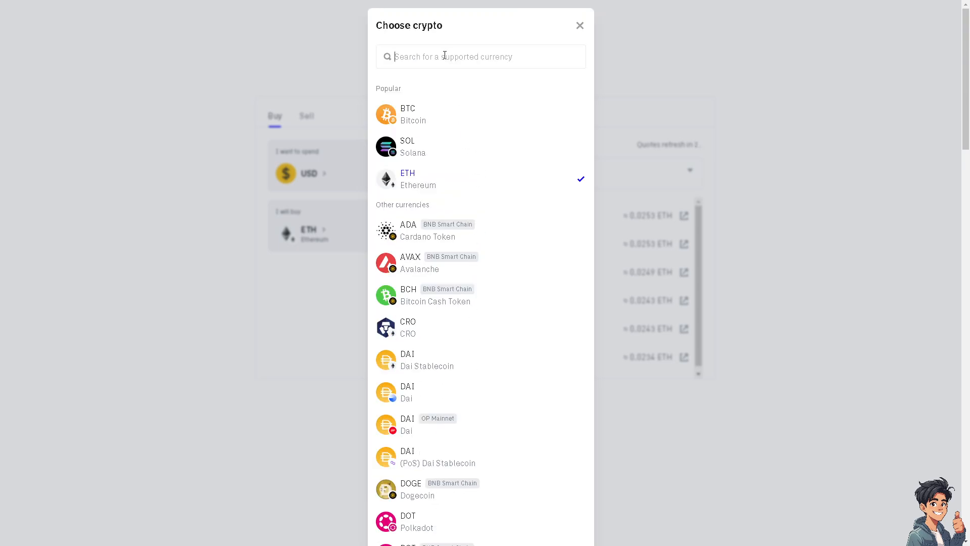
type("BNB")
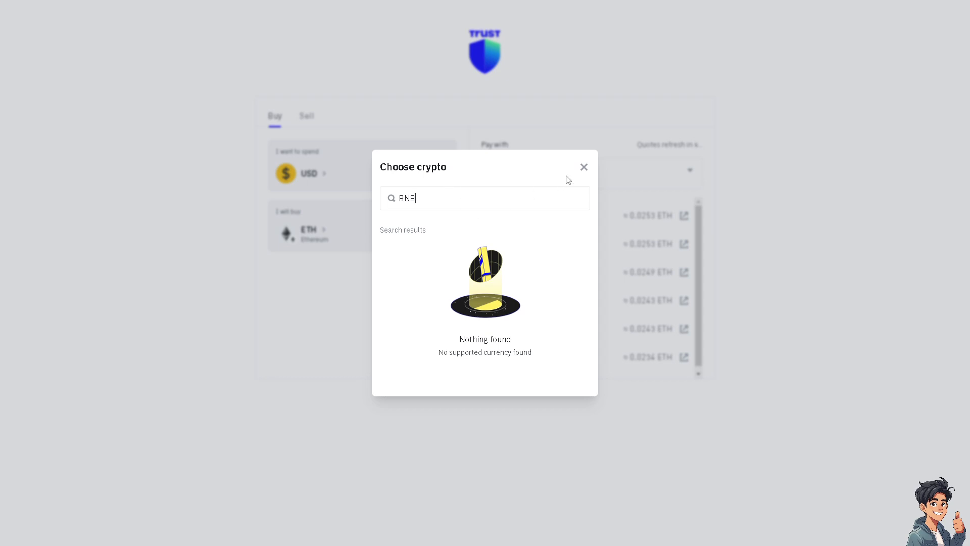
key("Backspace")
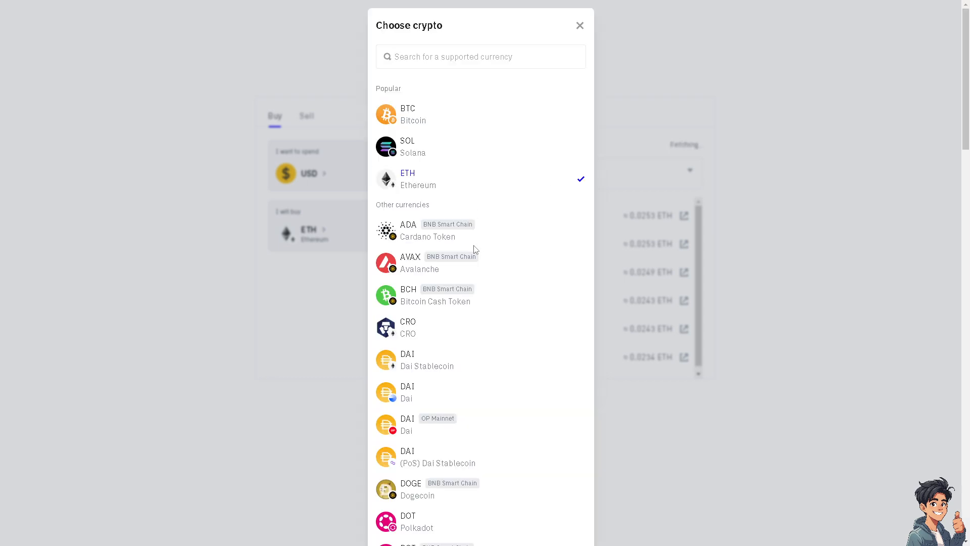
mouse_move(460, 235)
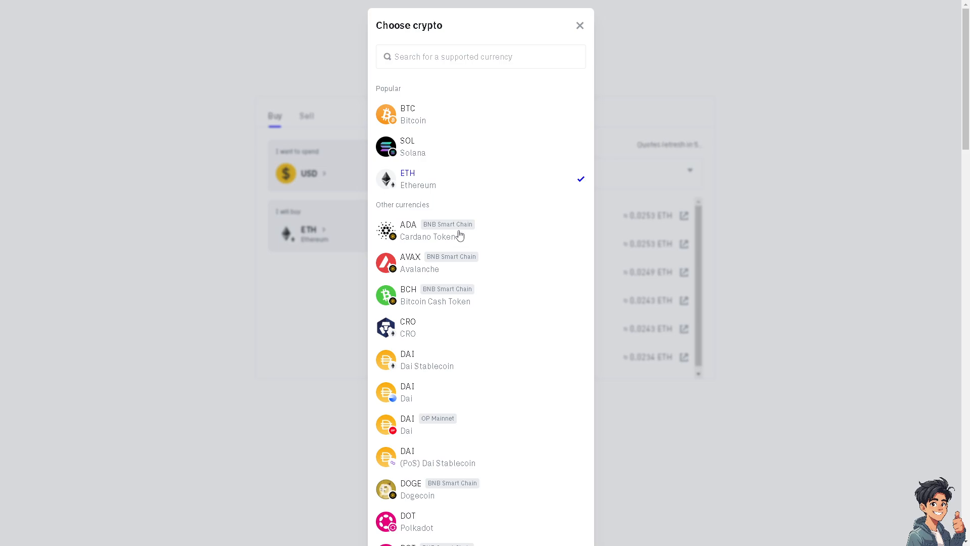
mouse_move(465, 235)
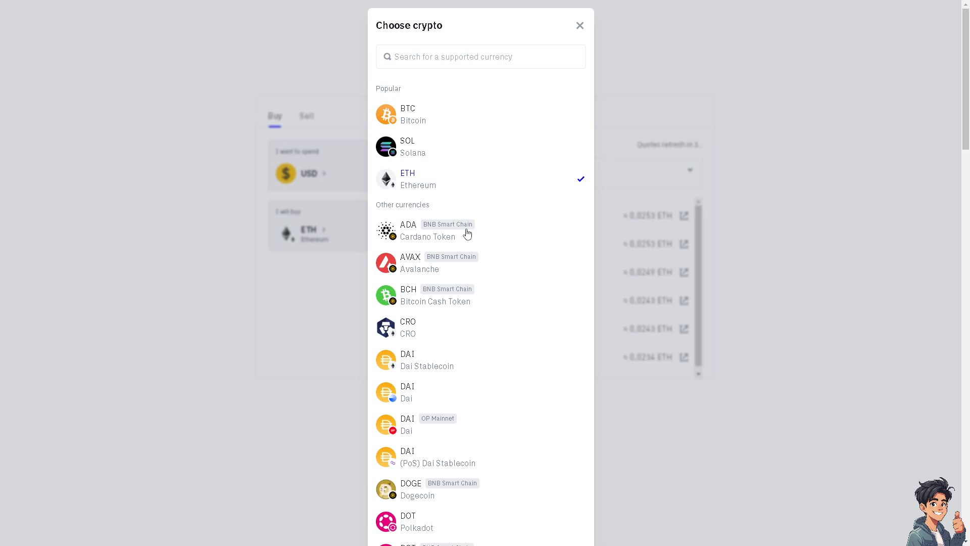
left_click(418, 263)
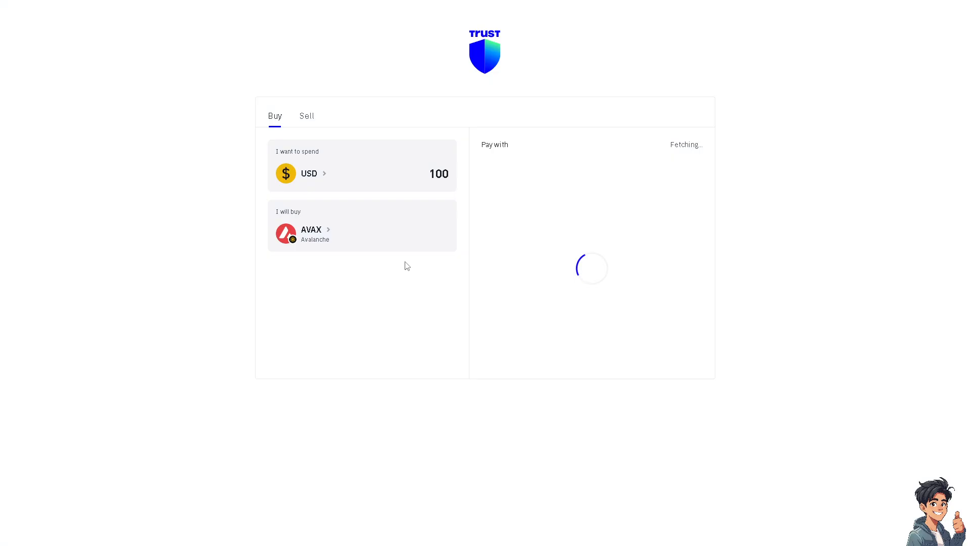
mouse_move(414, 193)
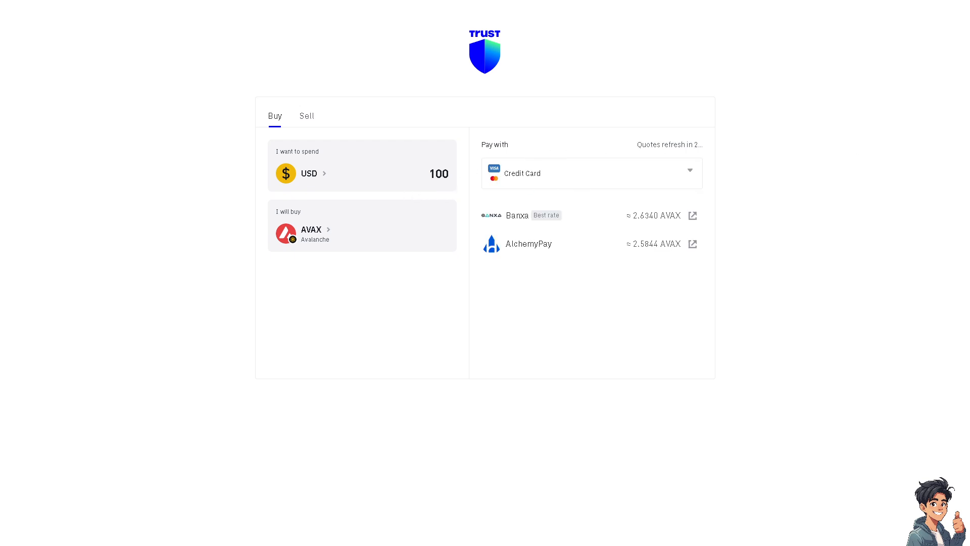
Keep Credit Card as payment method and choose the AlchemyPay quote for 100 USD of AVAX.
left_click(691, 173)
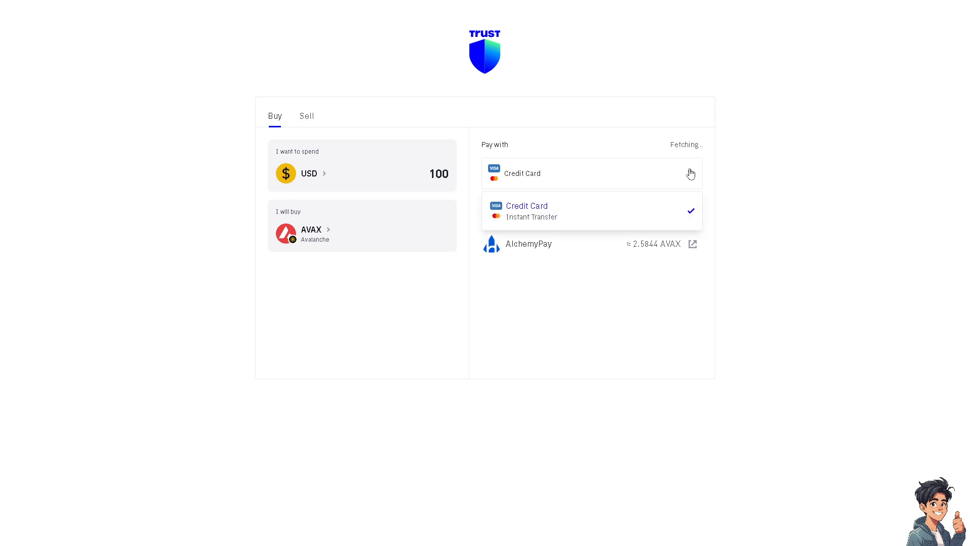
left_click(525, 210)
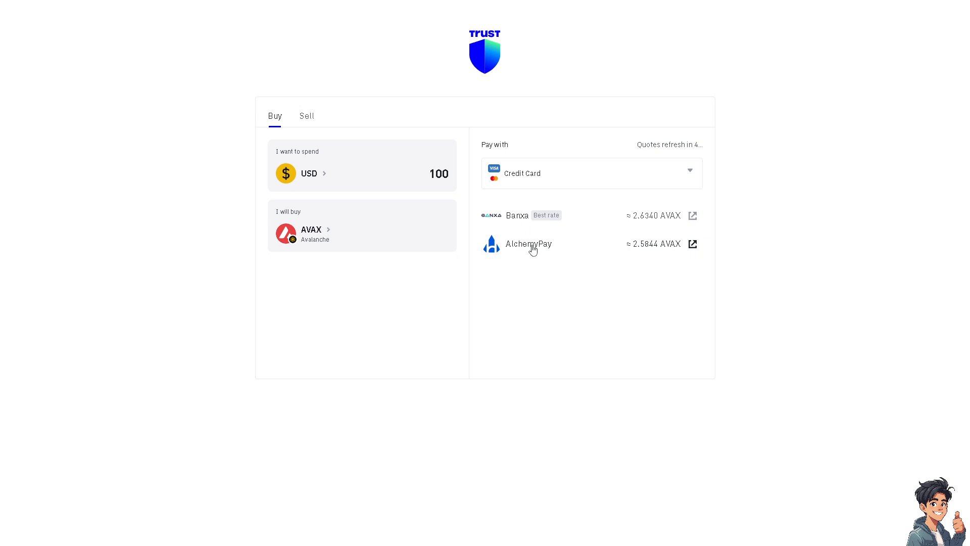
mouse_move(536, 251)
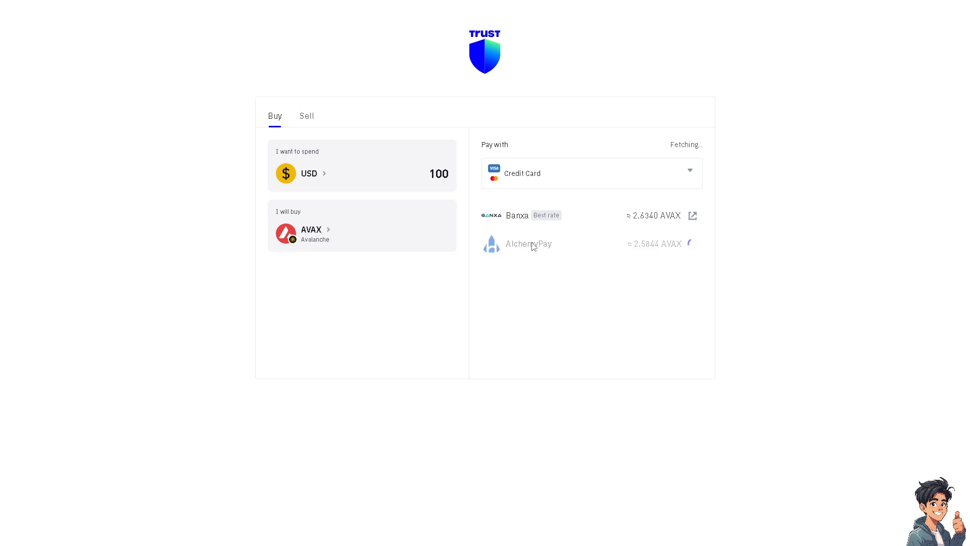
left_click(527, 244)
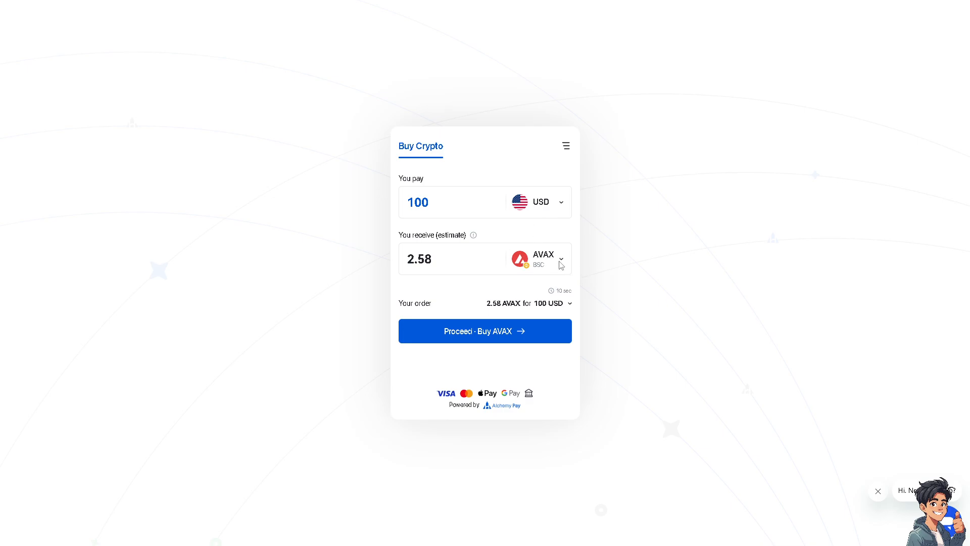
mouse_move(447, 268)
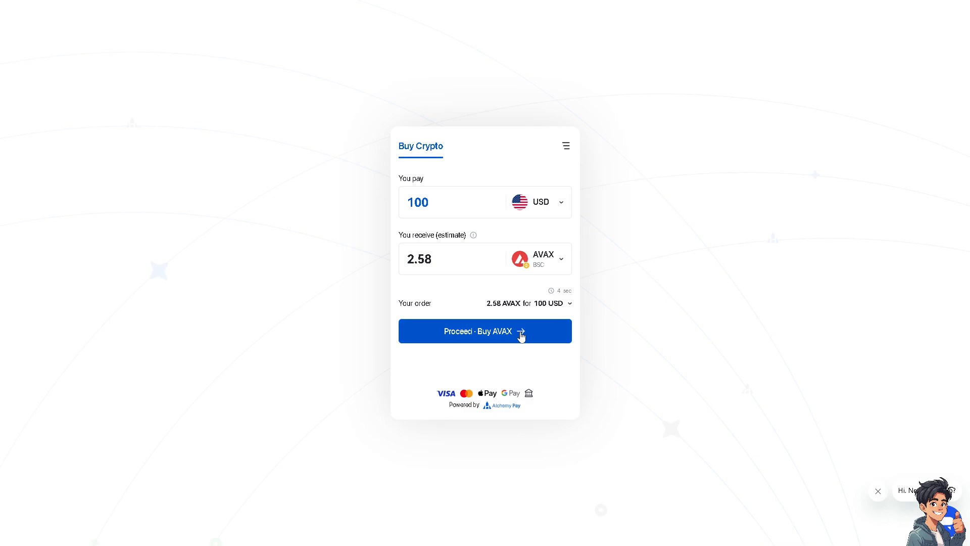
mouse_move(503, 336)
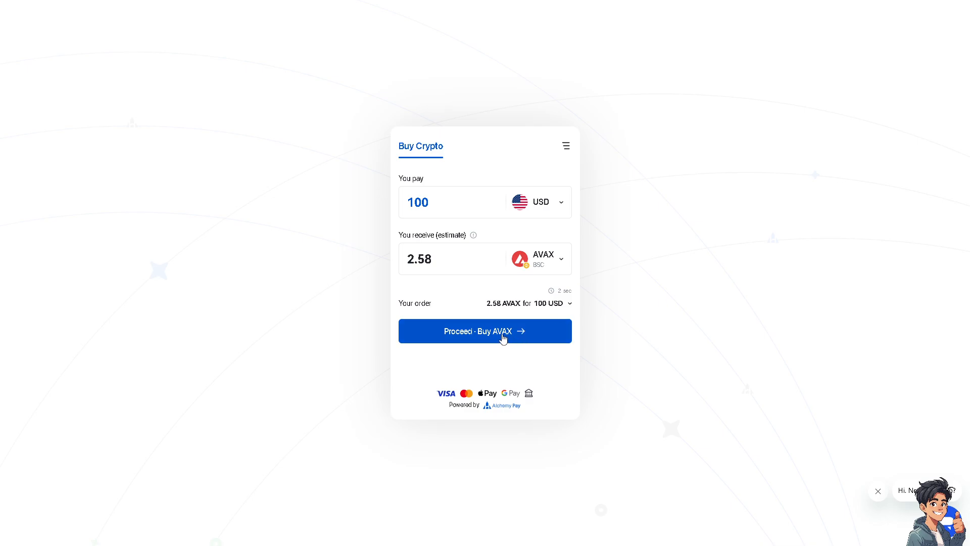
Proceed with buying about 2.58 AVAX for 100 USD, reaching the email checkout form.
left_click(485, 331)
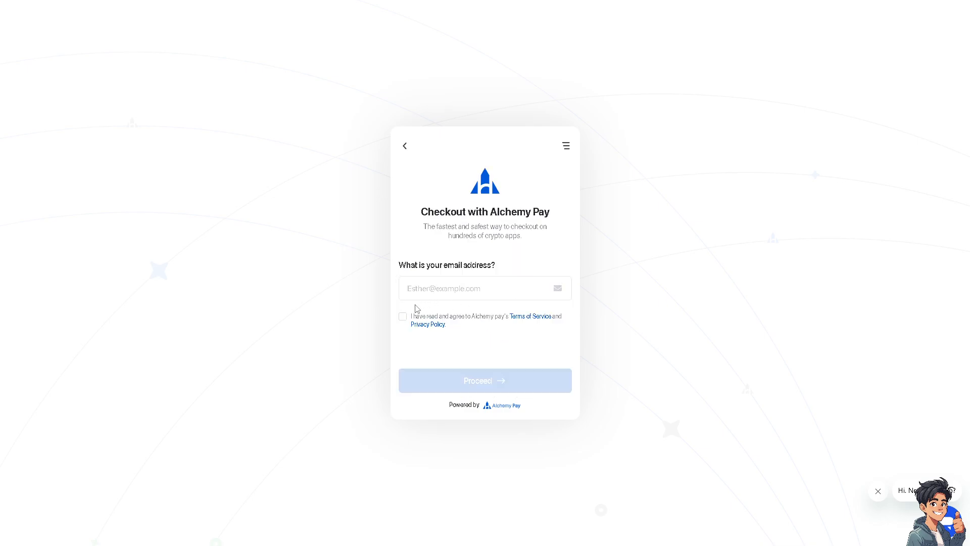
mouse_move(951, 302)
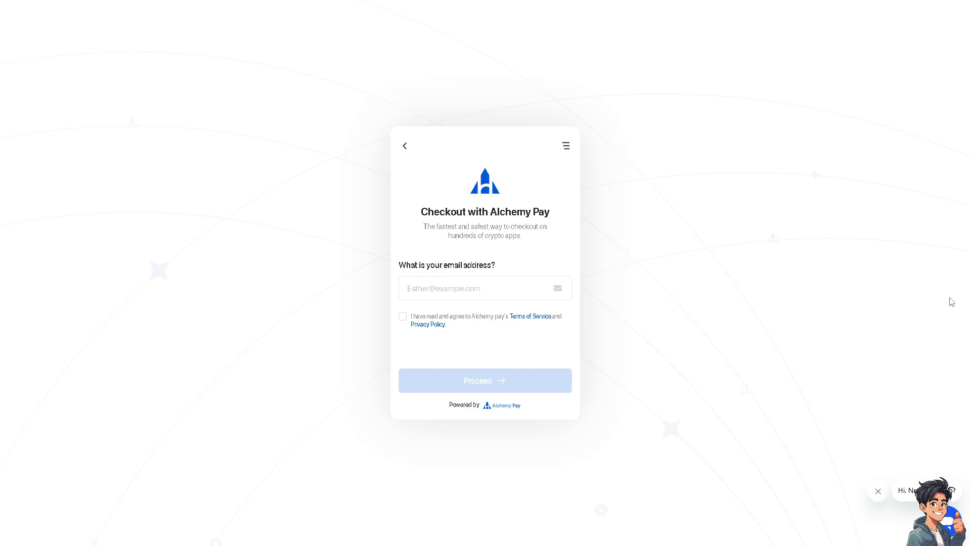